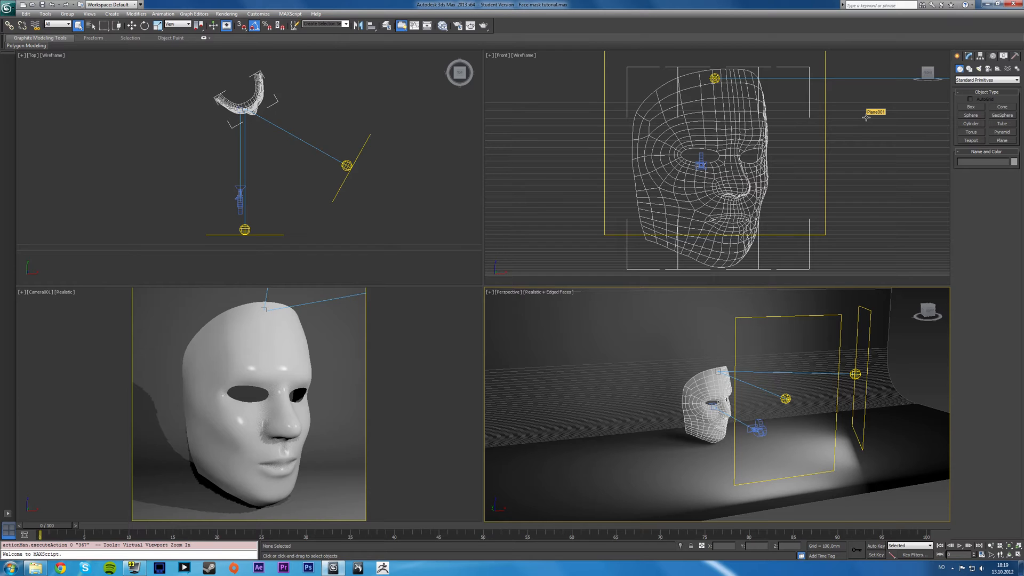
mouse_move(868, 121)
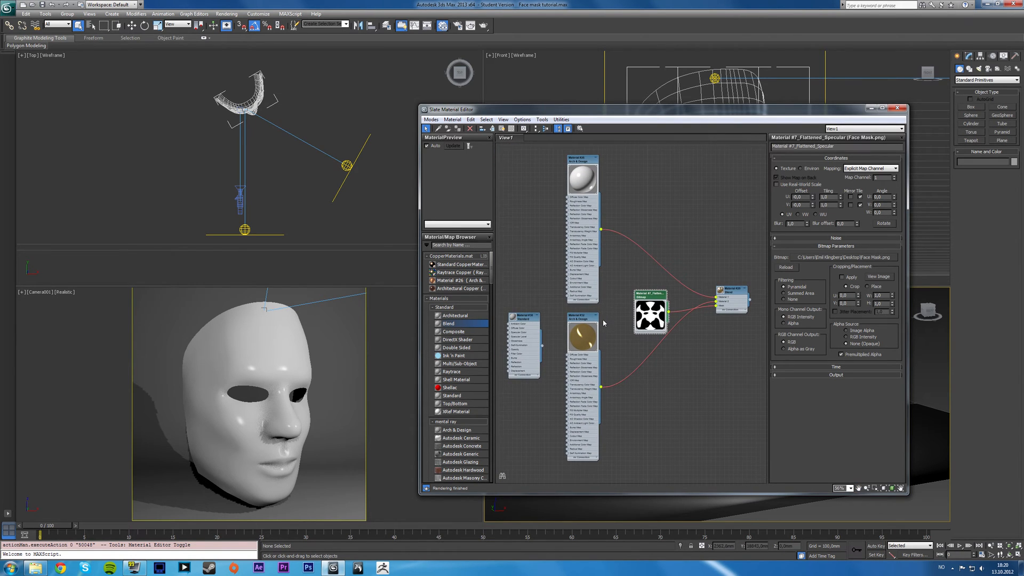
mouse_move(614, 314)
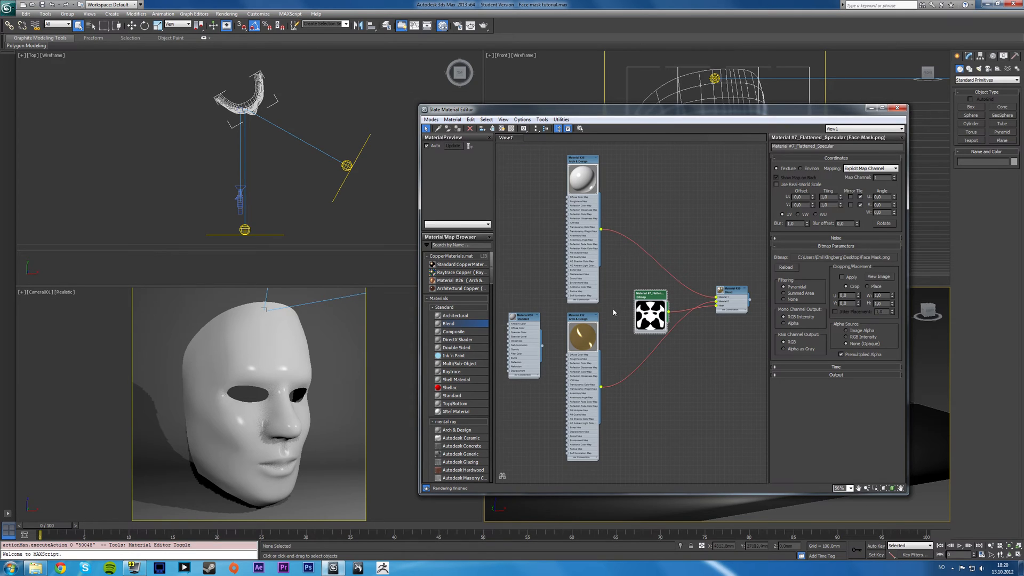
Compare the gold and white porcelain Arch & Design parameters, ending on the gold material
left_click(582, 333)
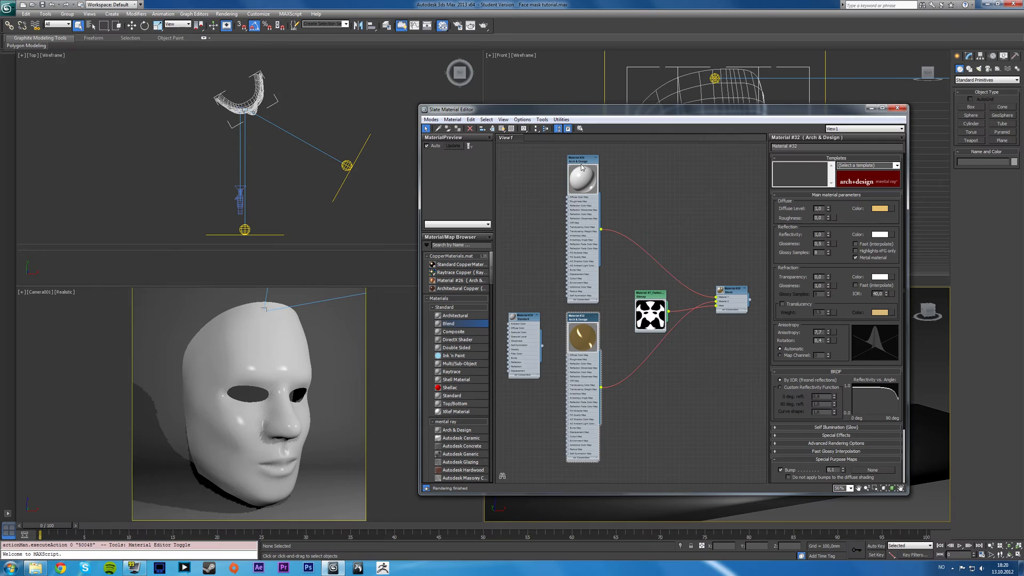
left_click(581, 160)
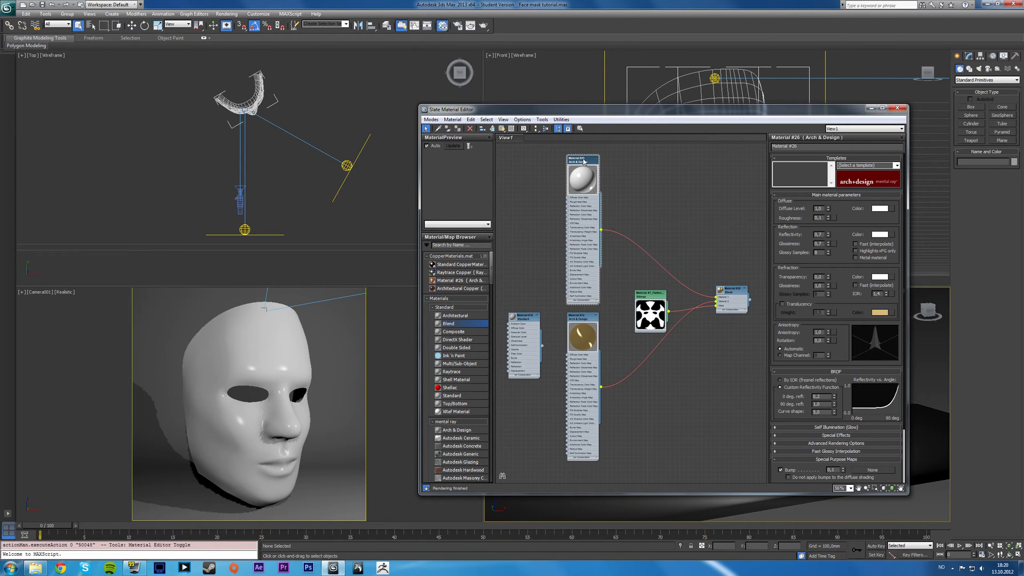
mouse_move(588, 312)
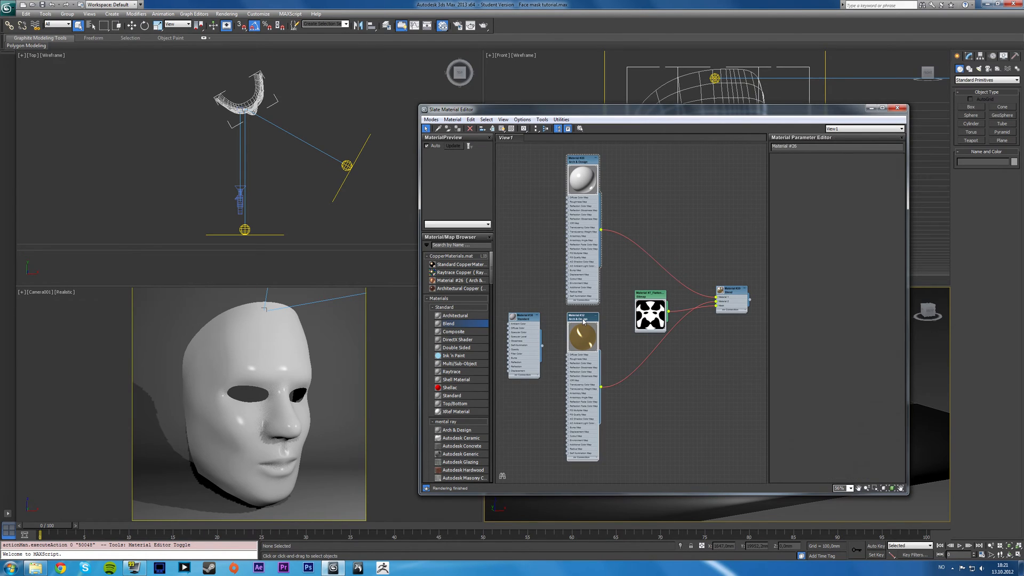
left_click(582, 319)
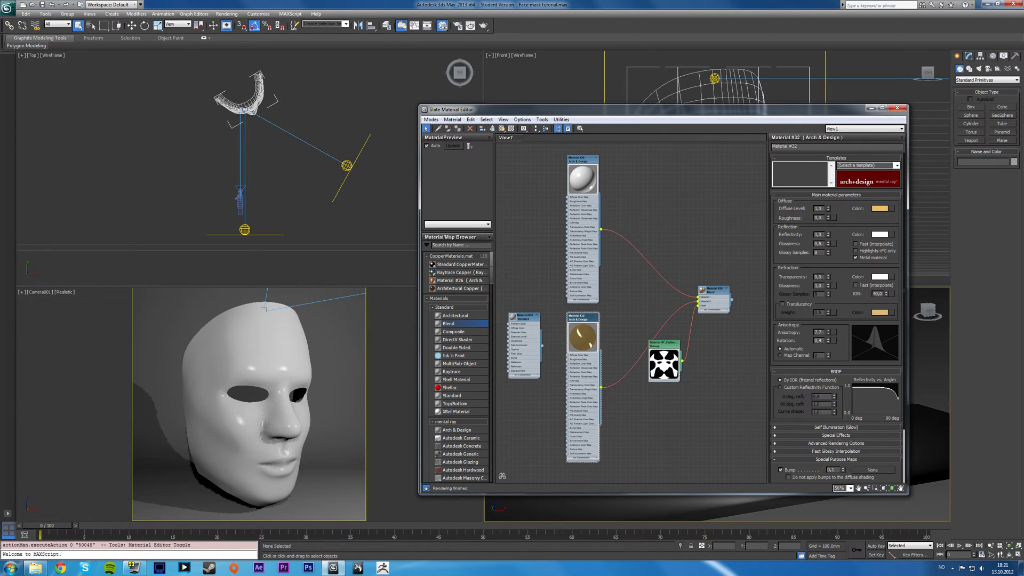
mouse_move(893, 238)
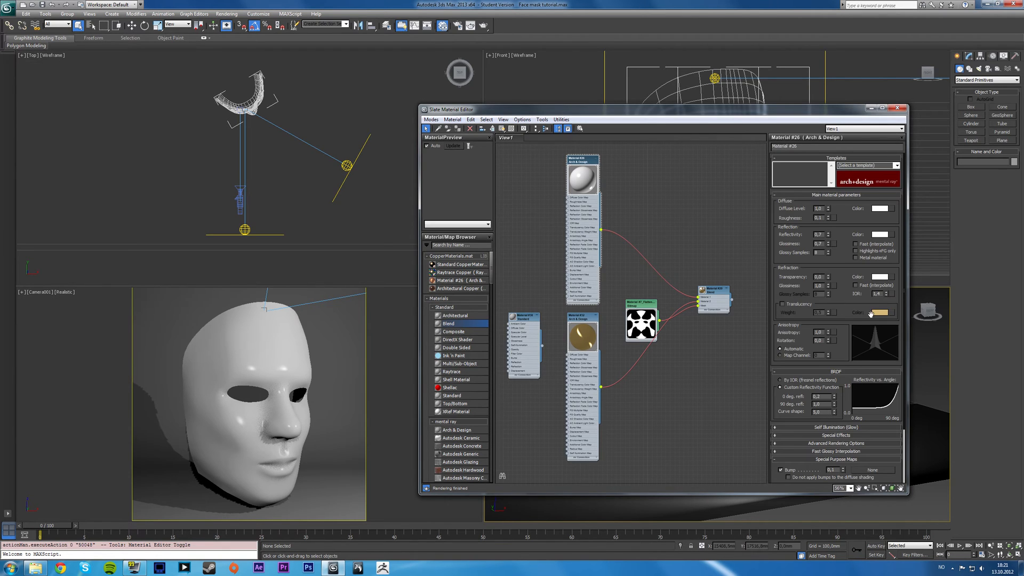
mouse_move(766, 322)
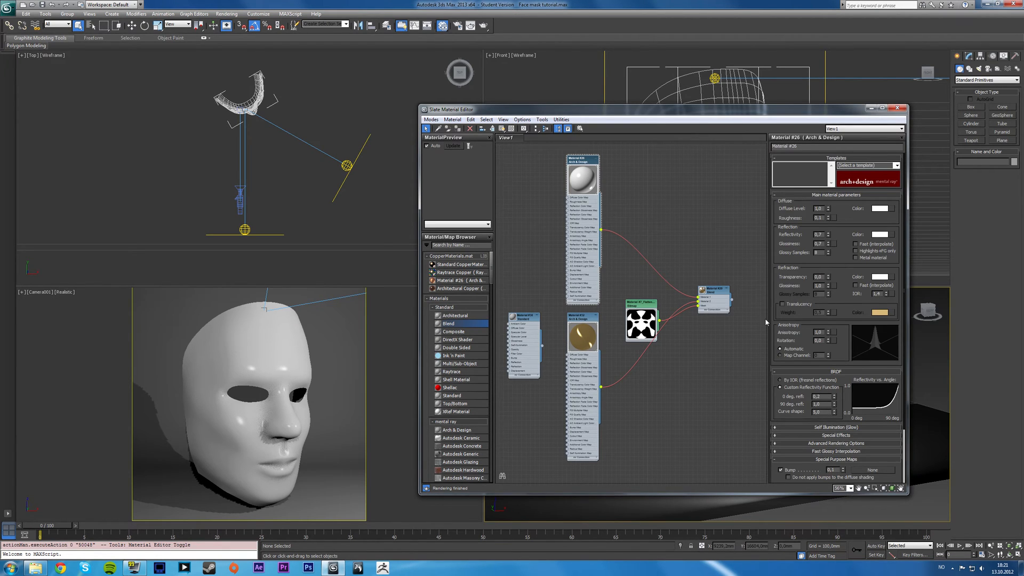
mouse_move(893, 298)
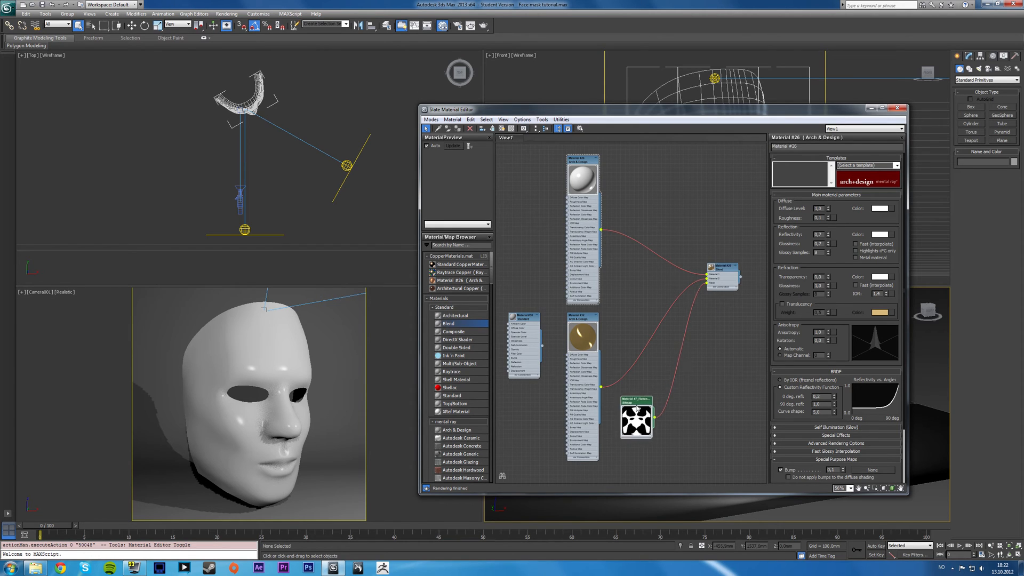
Inspect the mask bitmap, Blend and gold material settings, then delete the unconnected Standard material
left_click(635, 419)
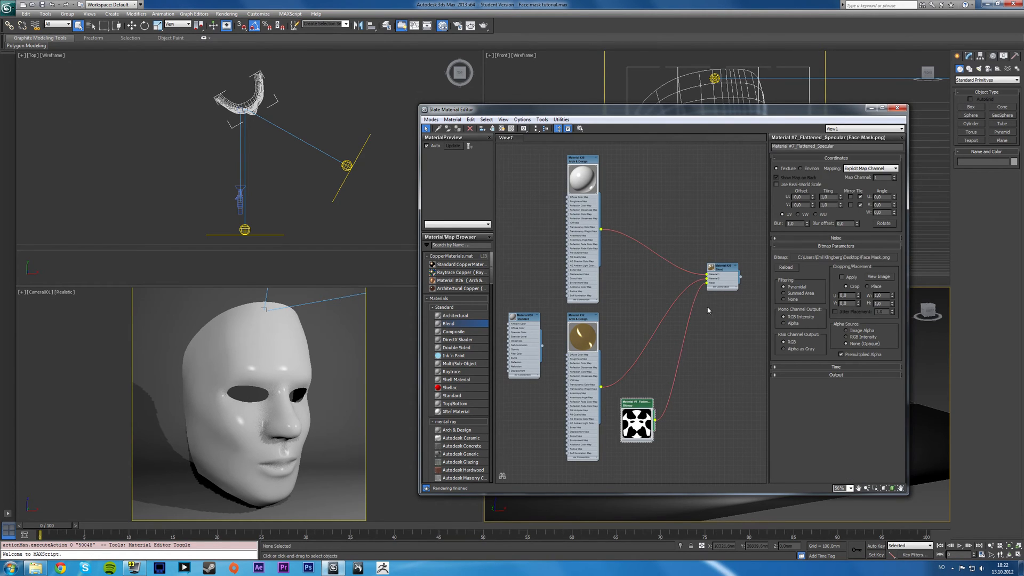
left_click(721, 274)
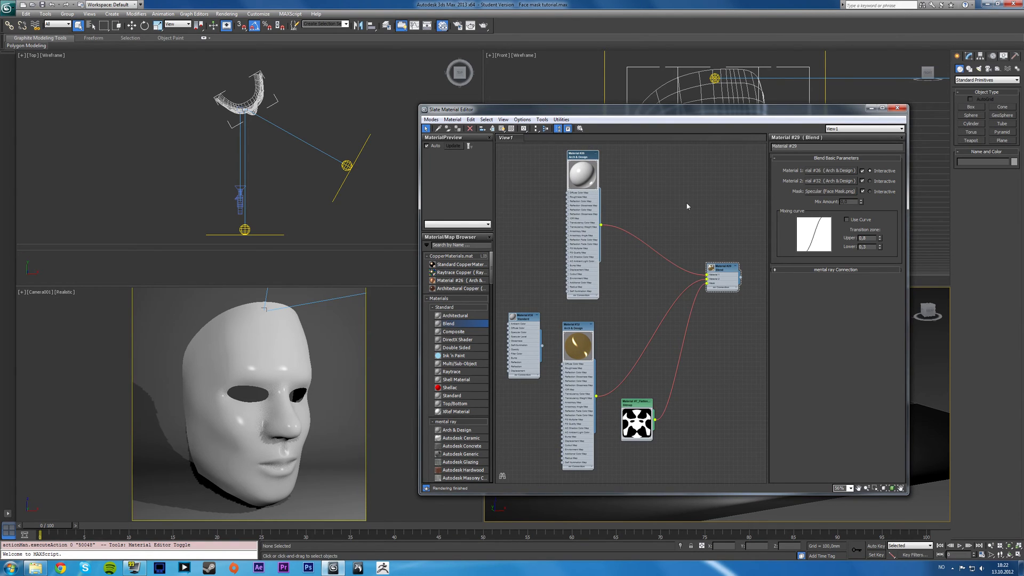
left_click(722, 266)
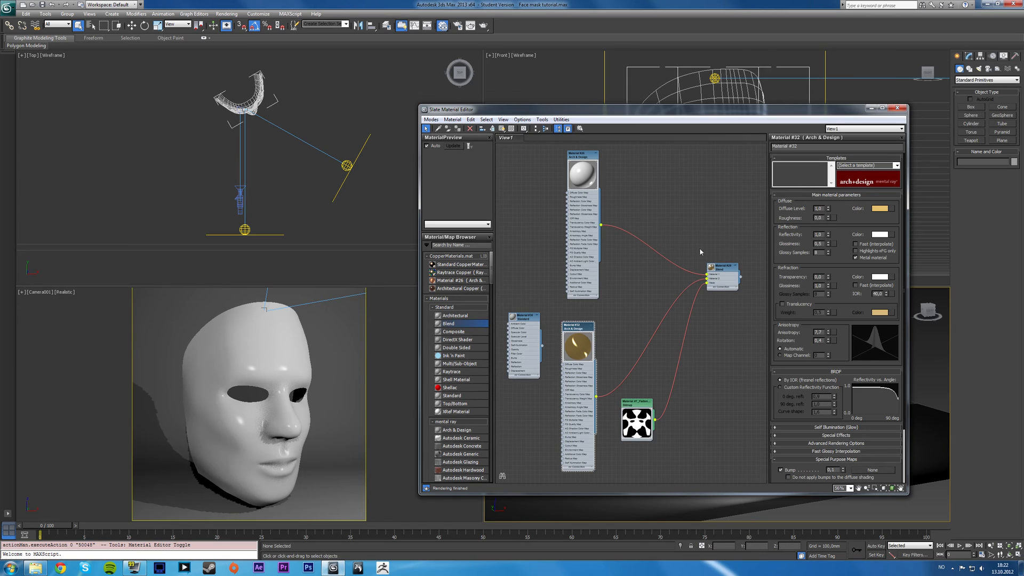
left_click(722, 268)
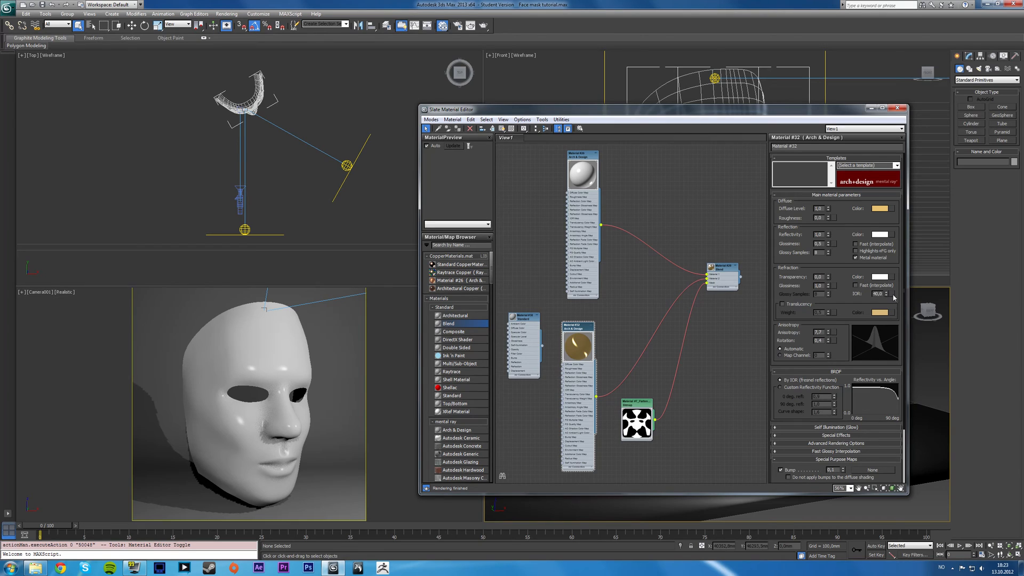
mouse_move(750, 360)
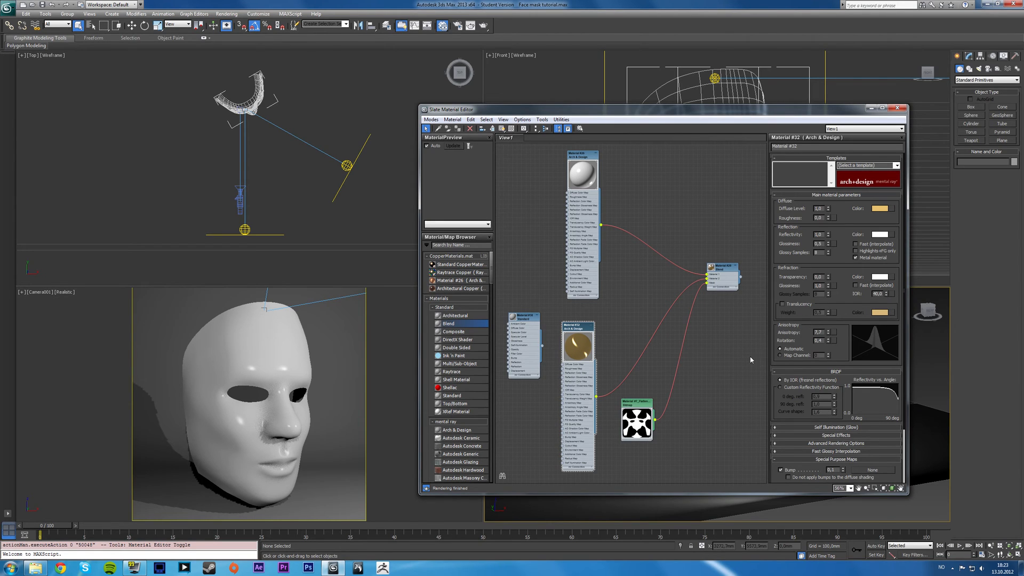
left_click(524, 346)
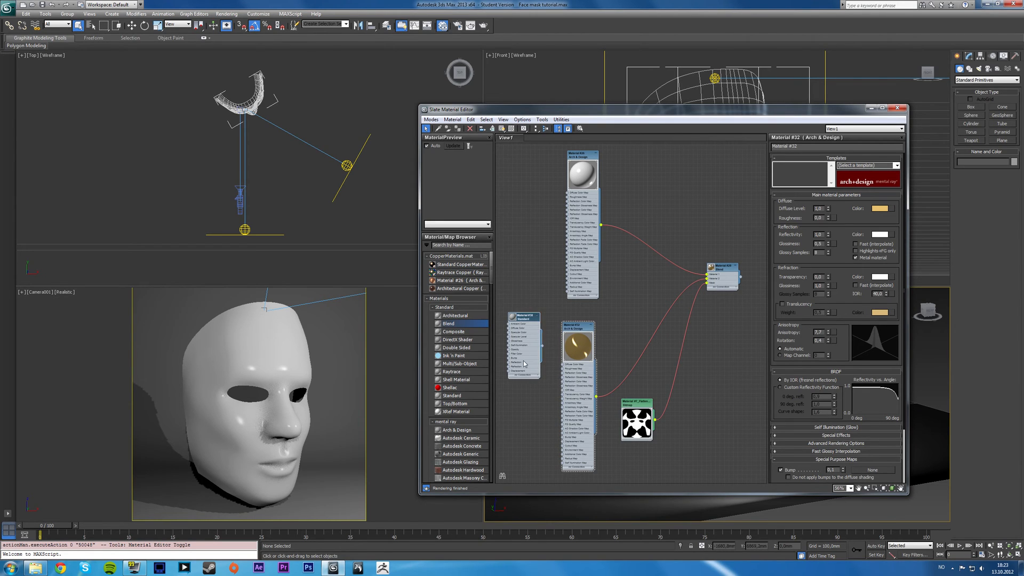
key("Delete")
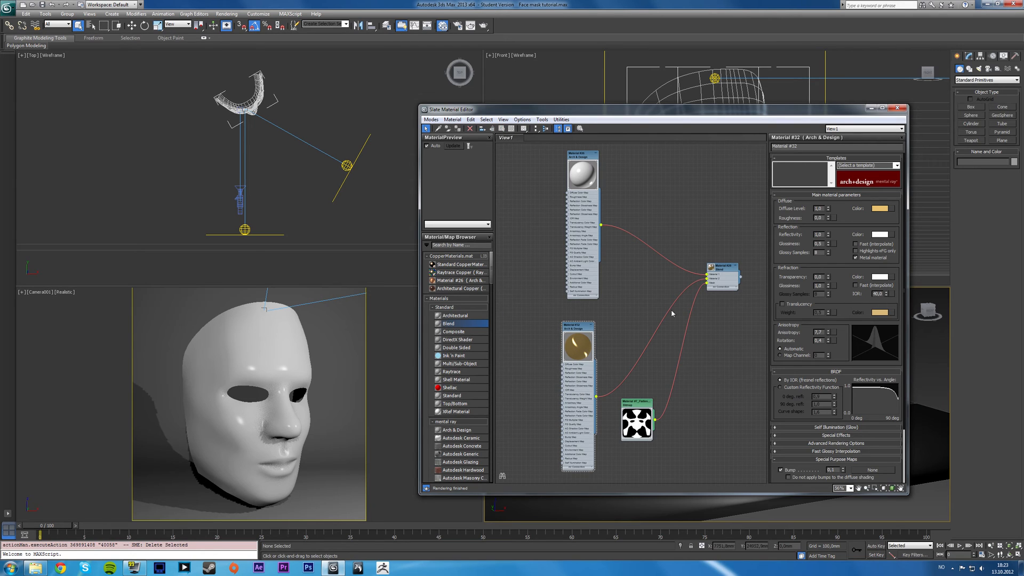
mouse_move(531, 302)
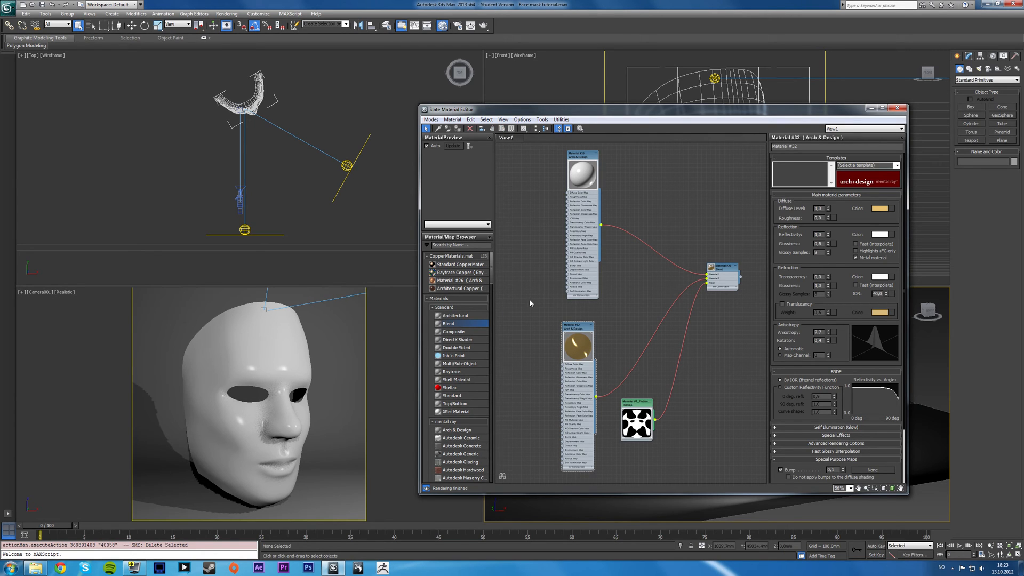
mouse_move(557, 173)
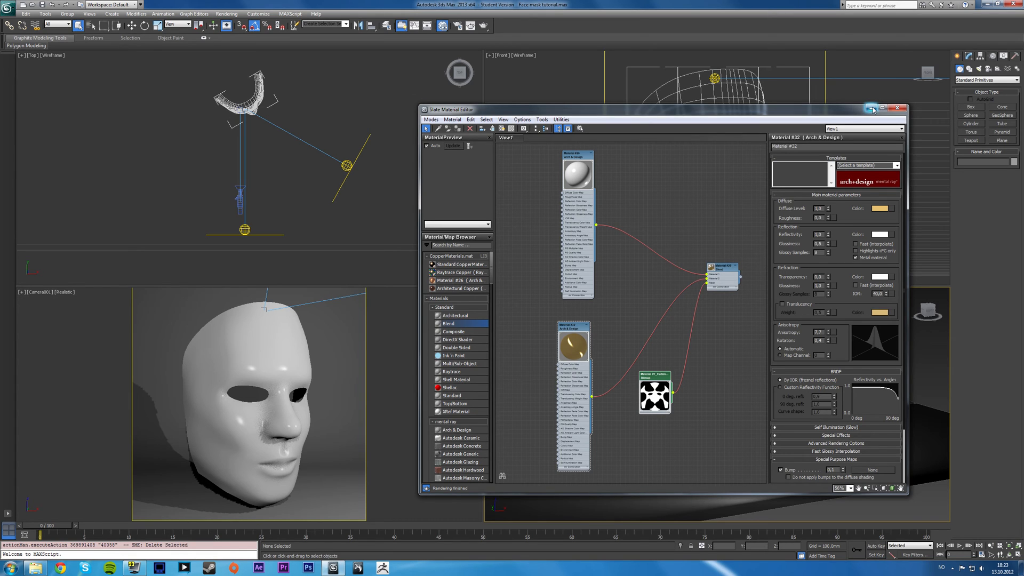
mouse_move(872, 108)
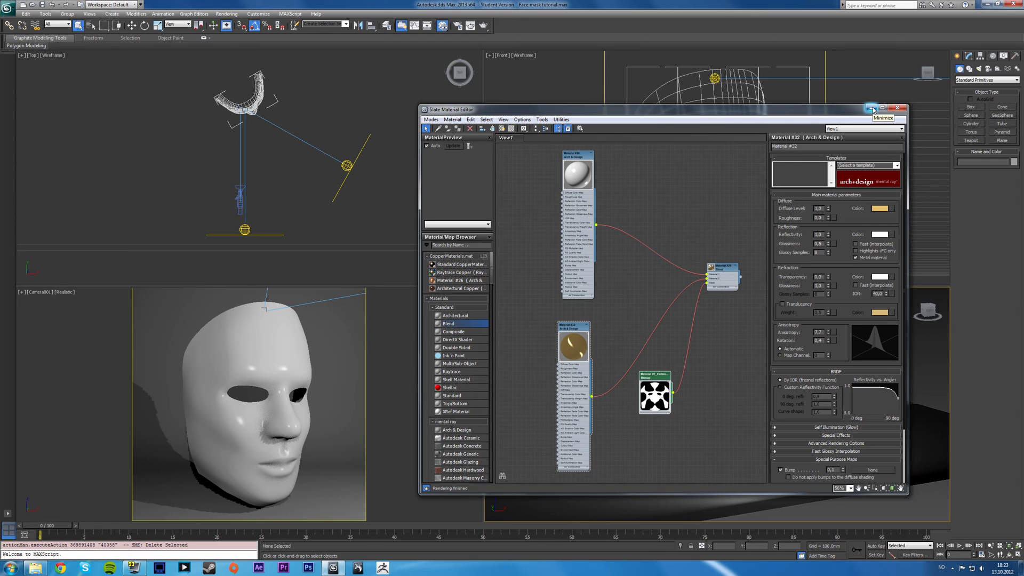
Minimize the Slate Material Editor to reveal the four scene viewports
left_click(872, 109)
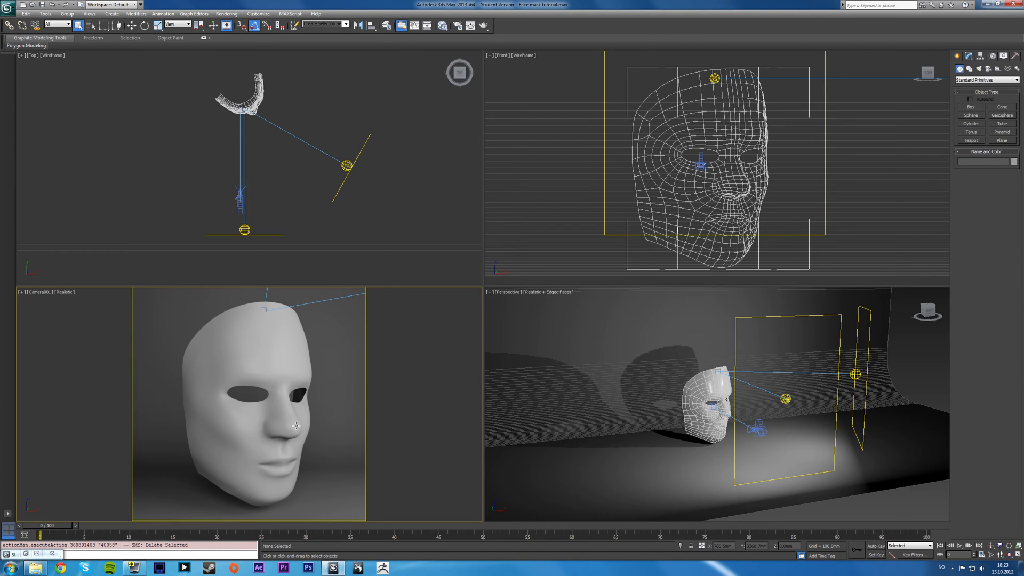
mouse_move(295, 433)
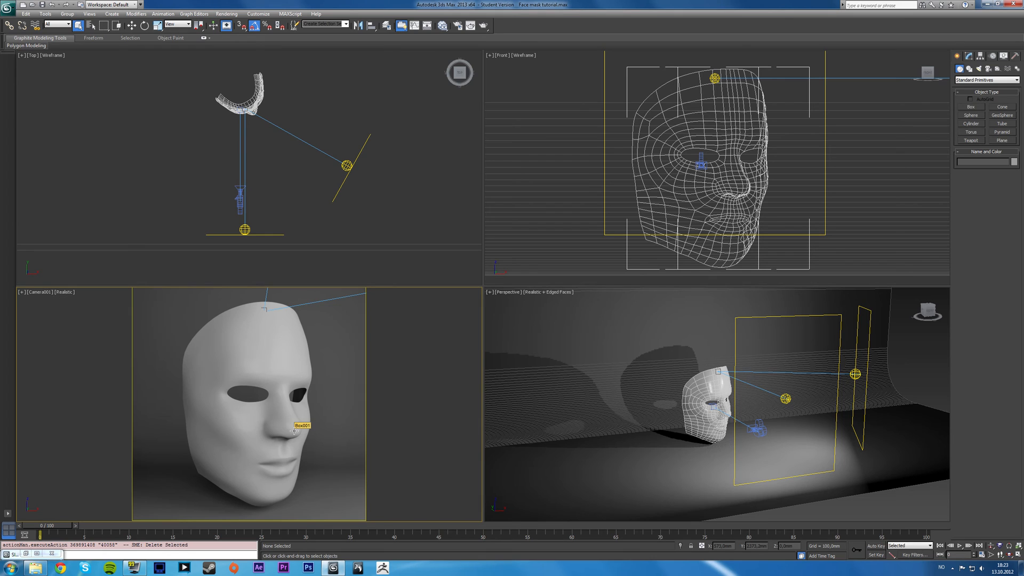
mouse_move(247, 400)
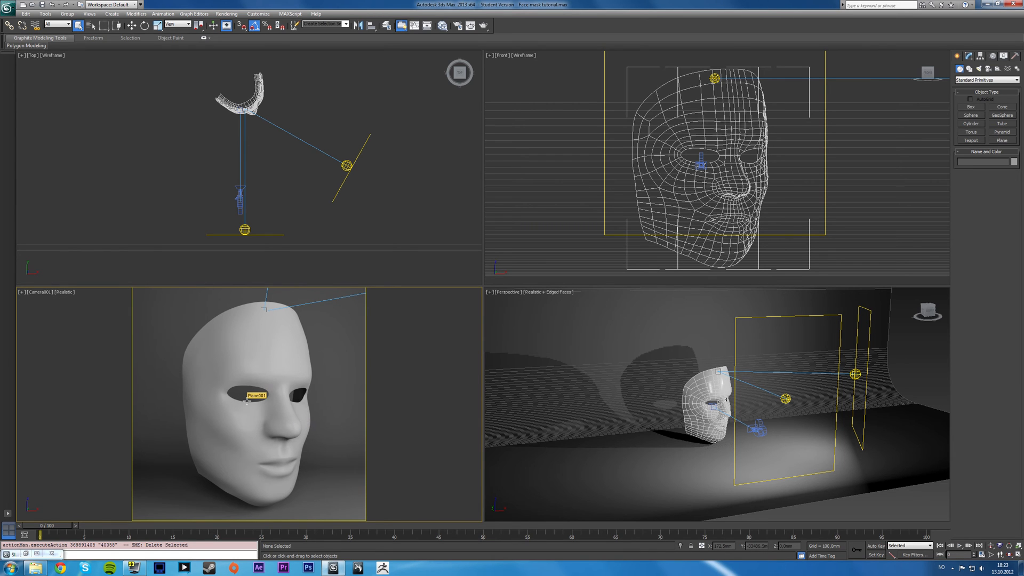
left_click(374, 556)
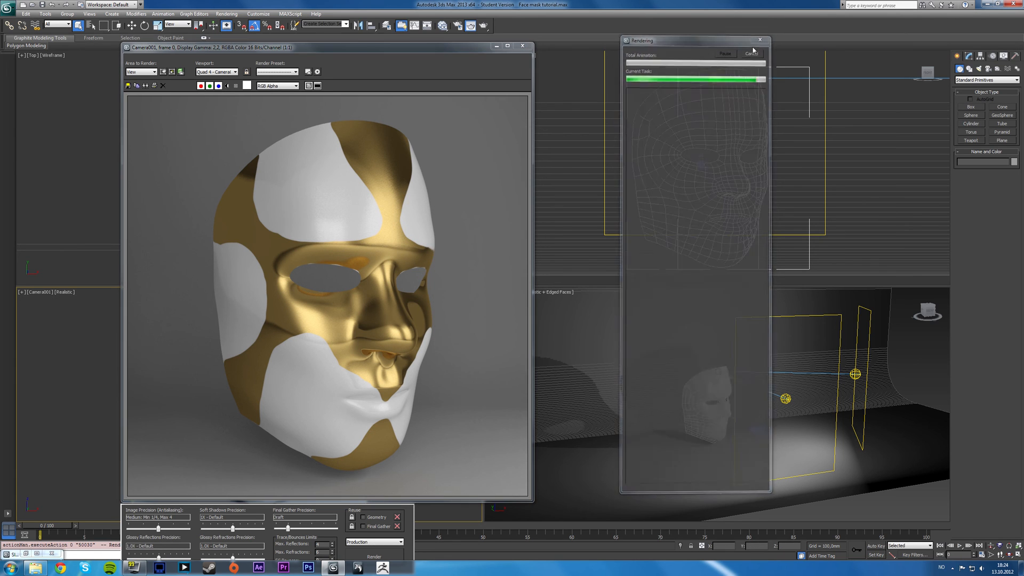
Close the Rendering progress dialog after the Camera001 mental ray render
left_click(751, 54)
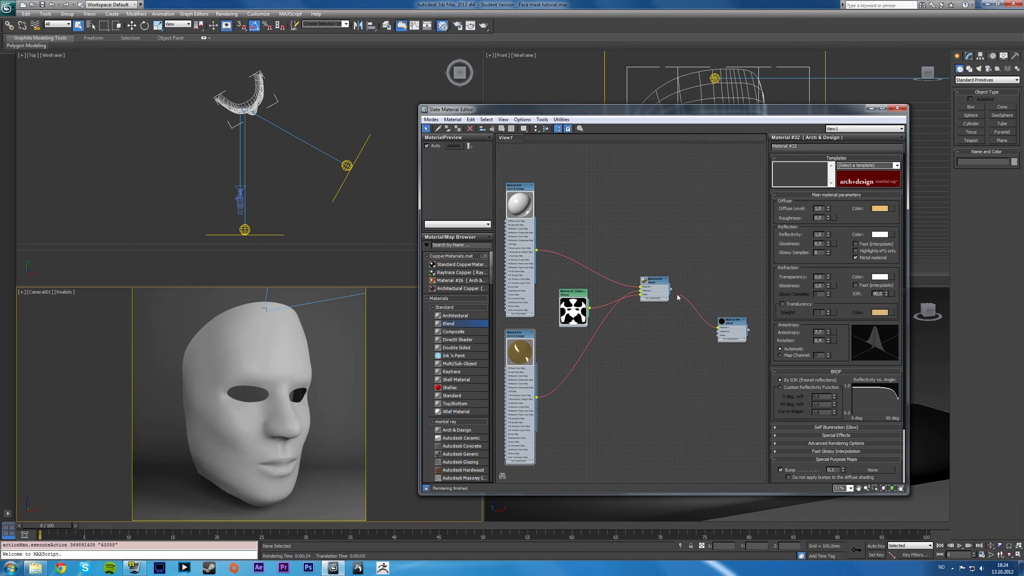
Delete the stray node the Blend fed into and show the face-mask bitmap's parameters
key("Delete")
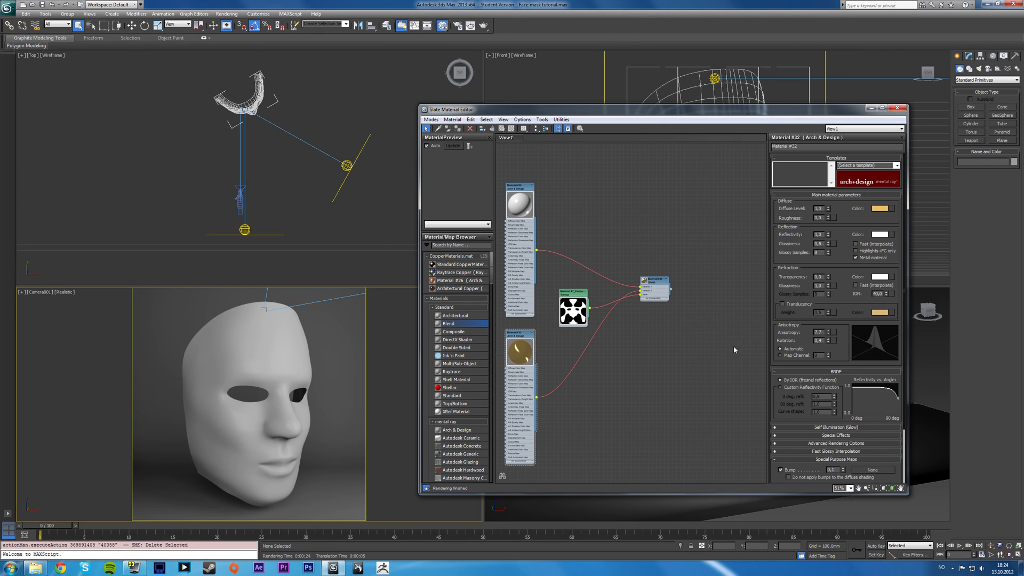
mouse_move(673, 353)
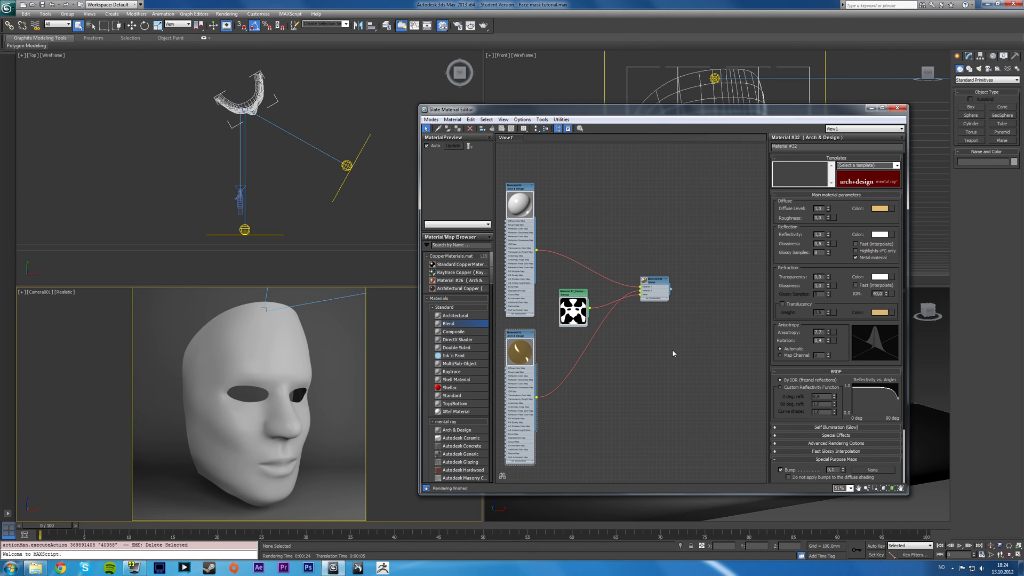
mouse_move(628, 303)
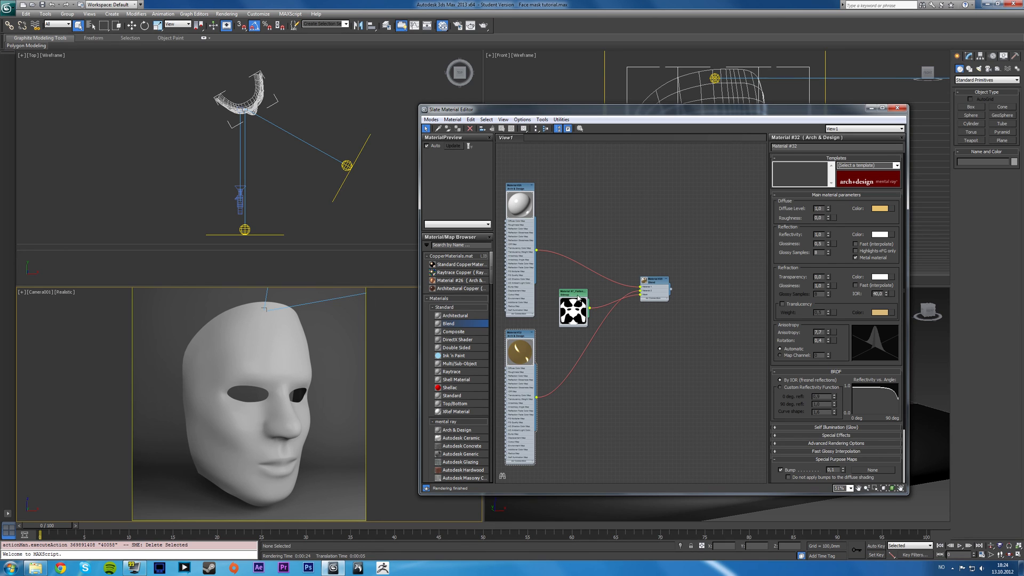
left_click(573, 311)
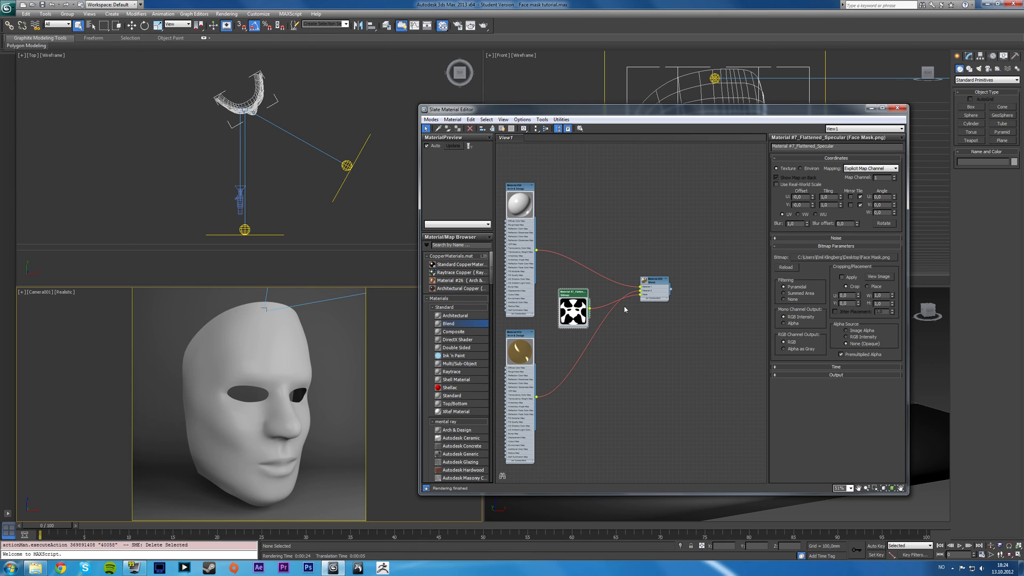
mouse_move(643, 258)
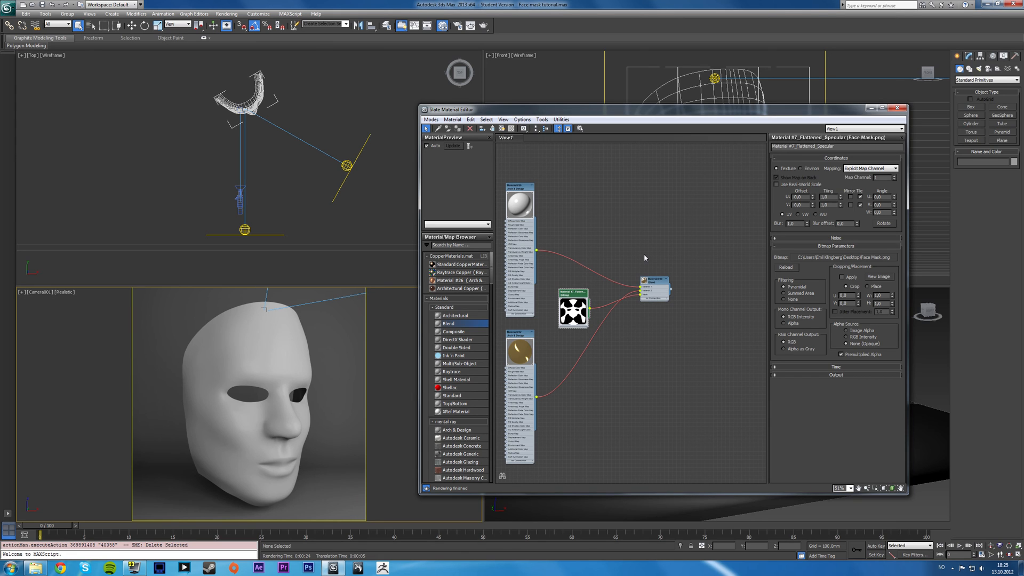